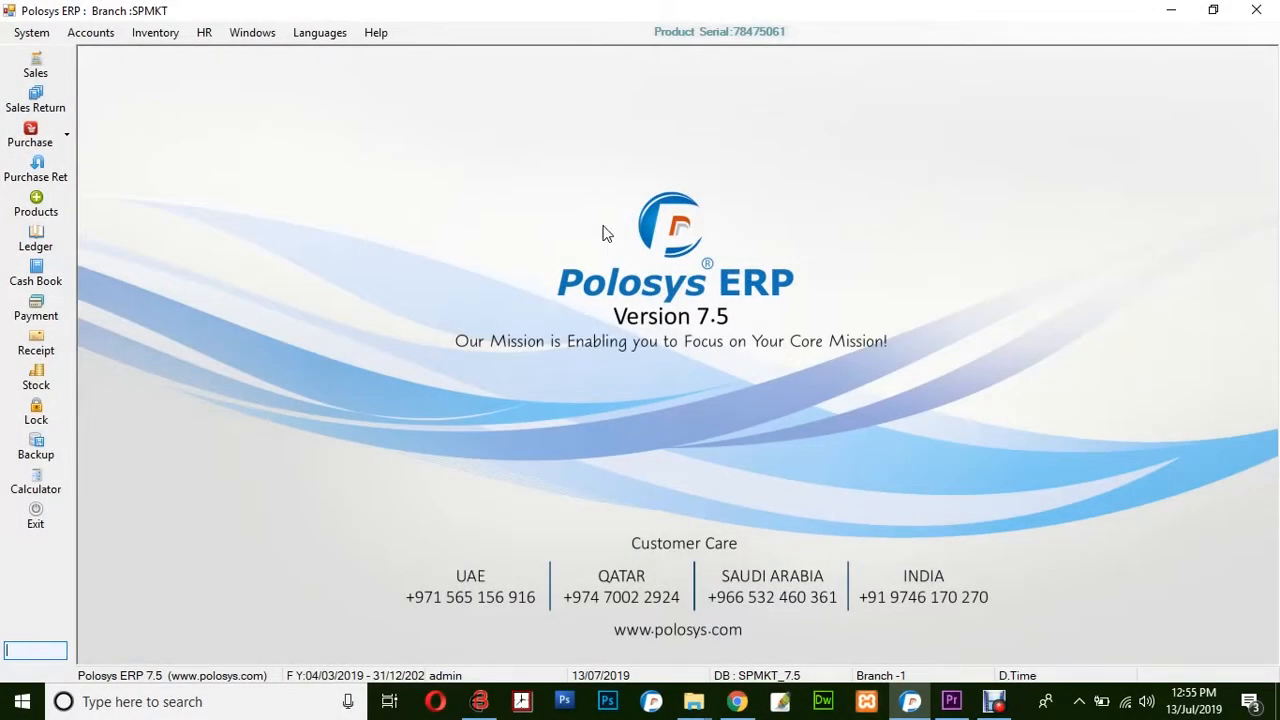
mouse_move(284, 188)
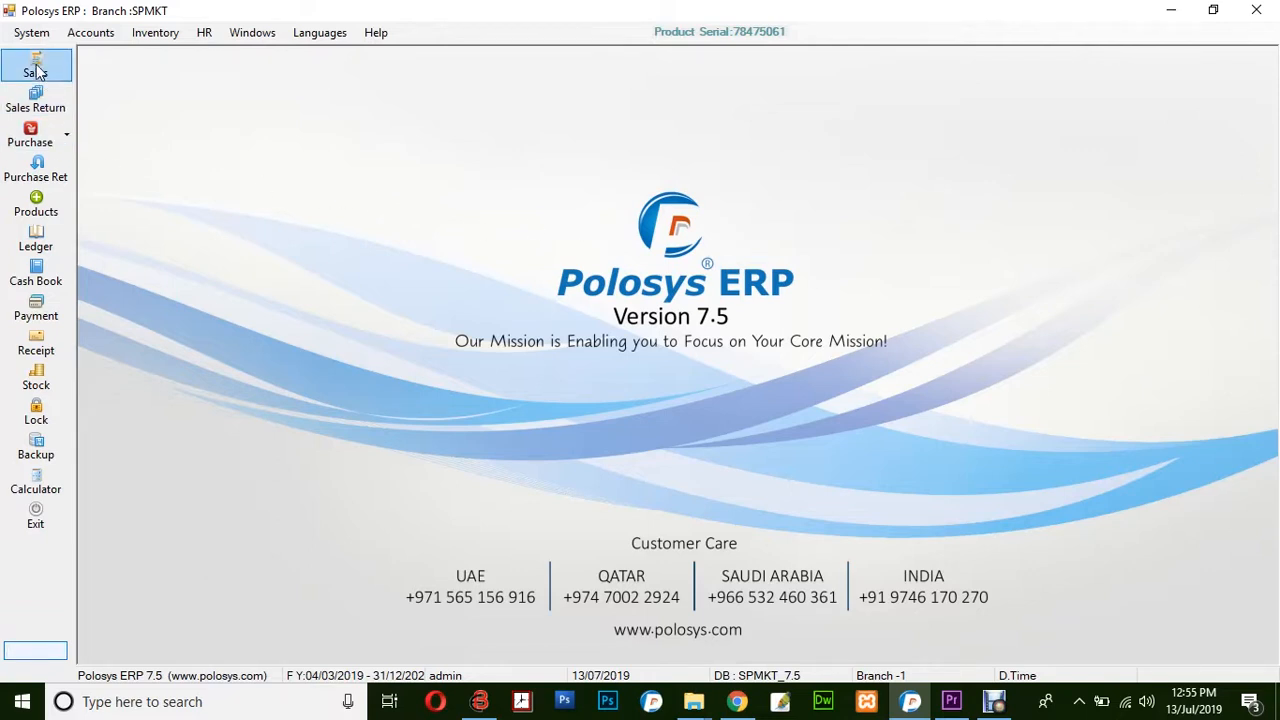
Step: Start a new Sales Invoice [VAT] and confirm Cash is the selected customer
left_click(36, 70)
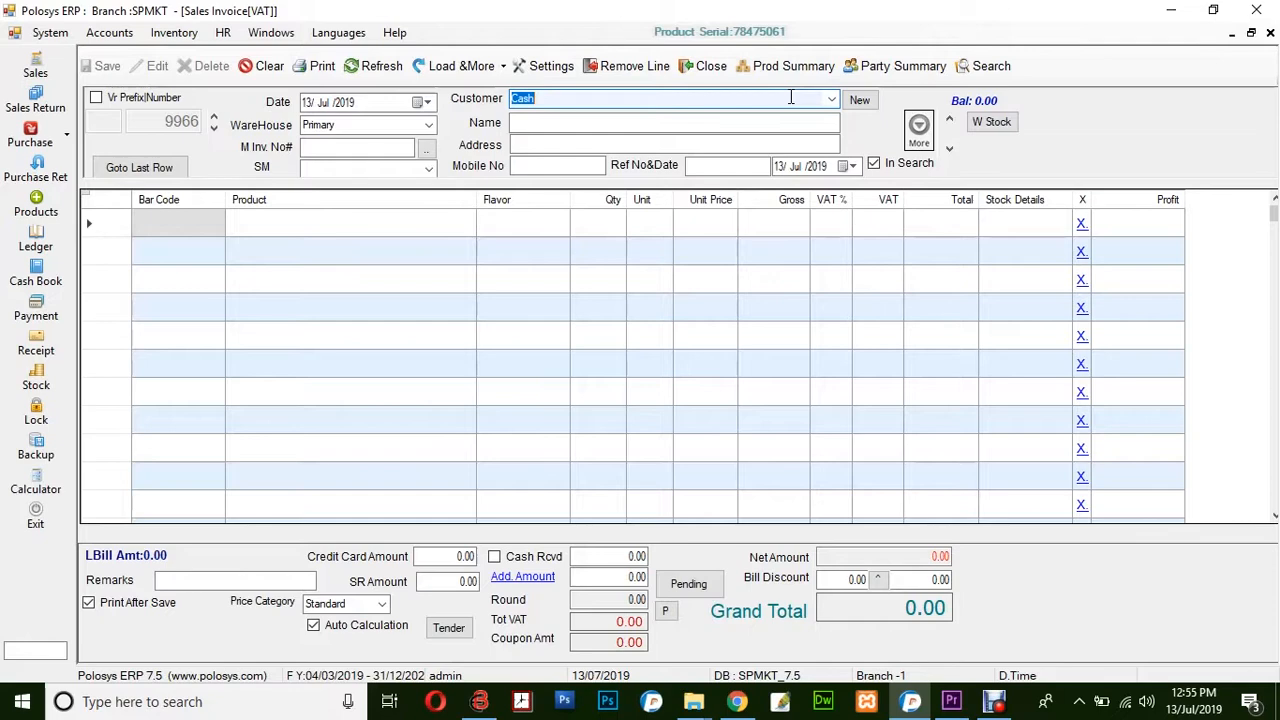
left_click(178, 222)
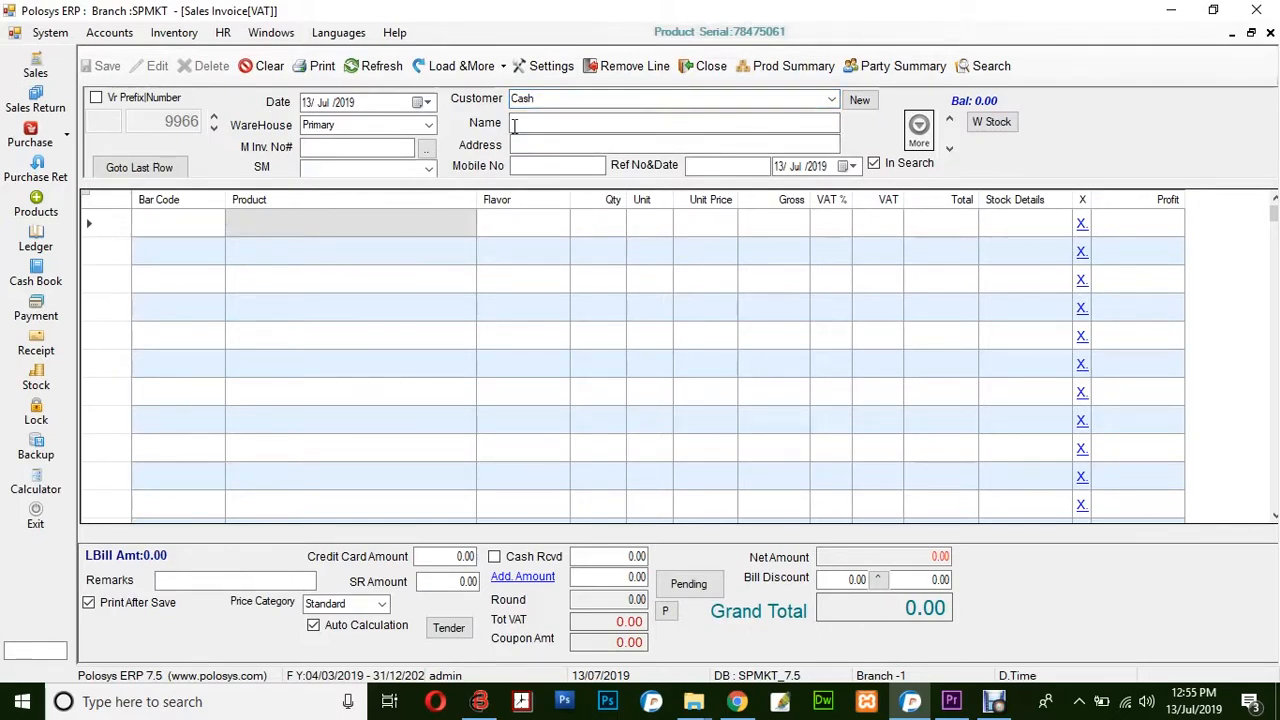
left_click(670, 98)
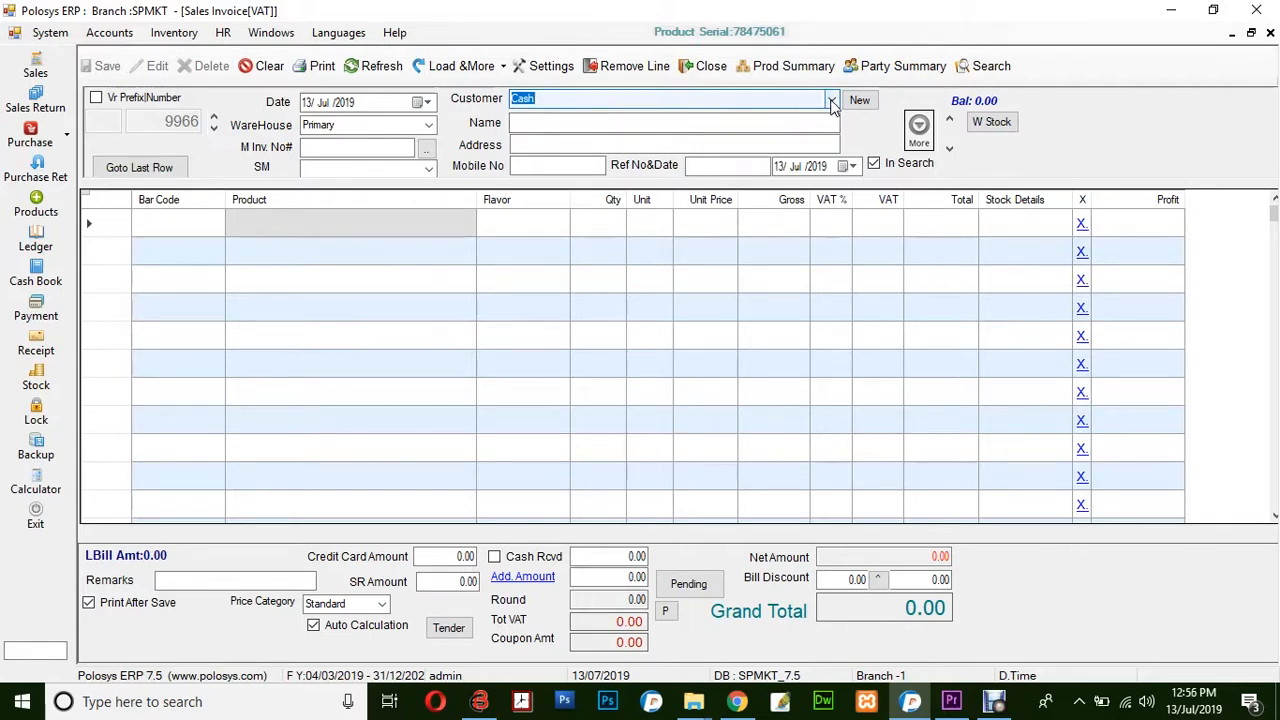
left_click(830, 100)
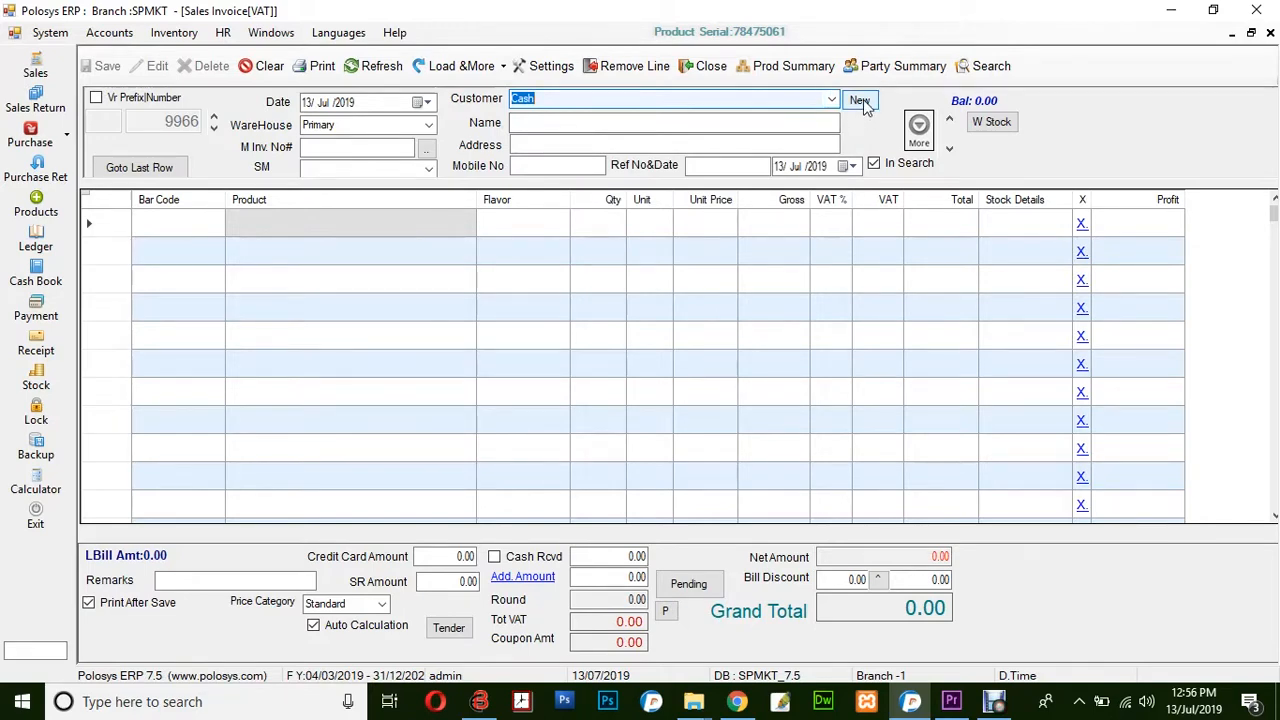
left_click(860, 100)
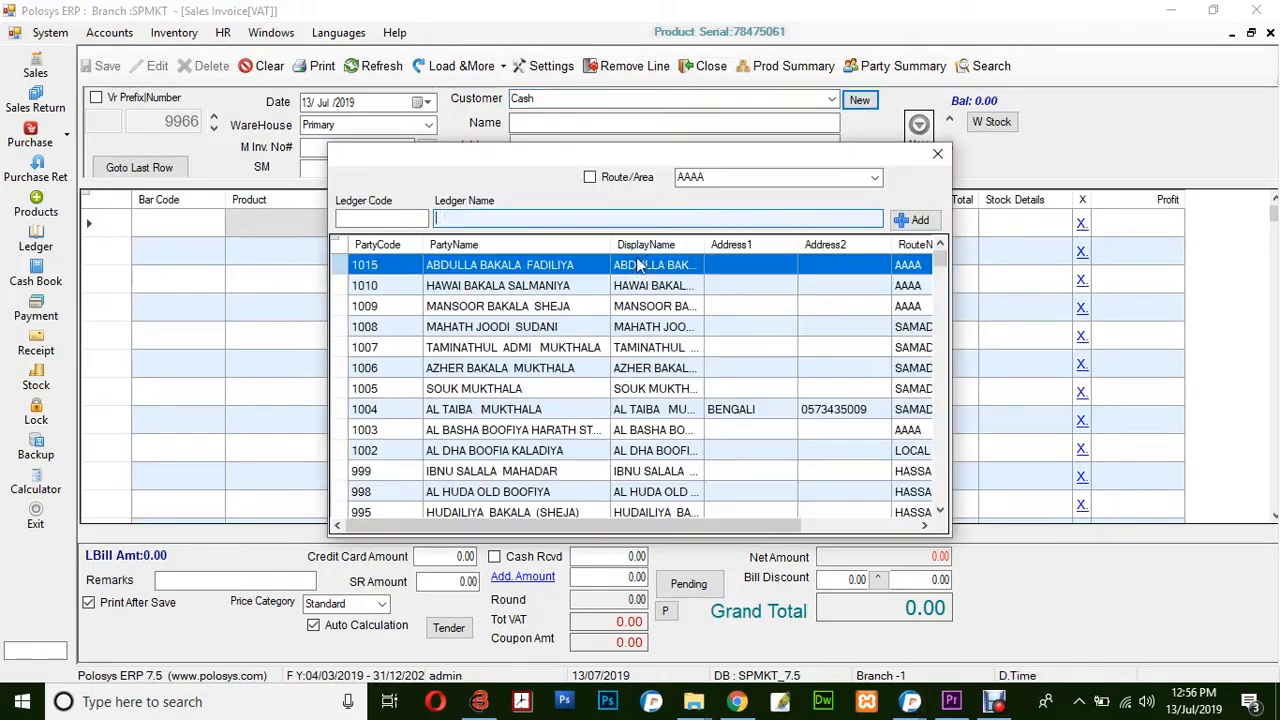
left_click(912, 218)
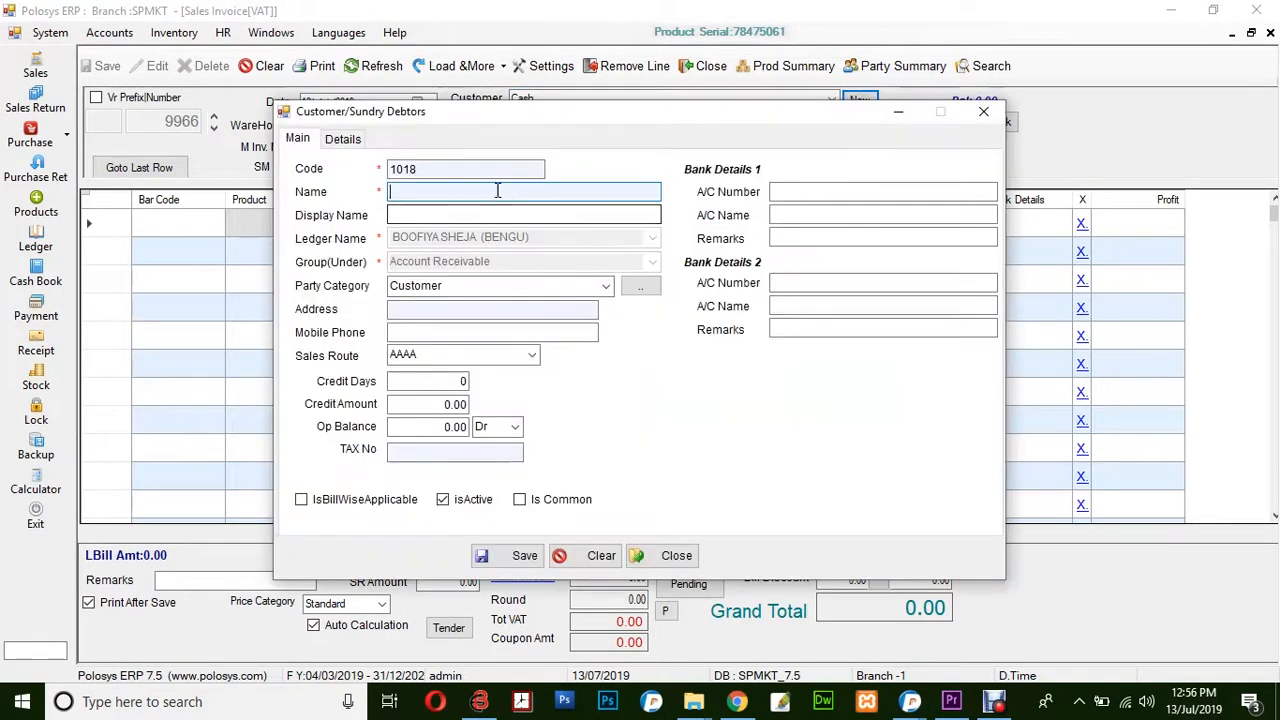
mouse_move(430, 212)
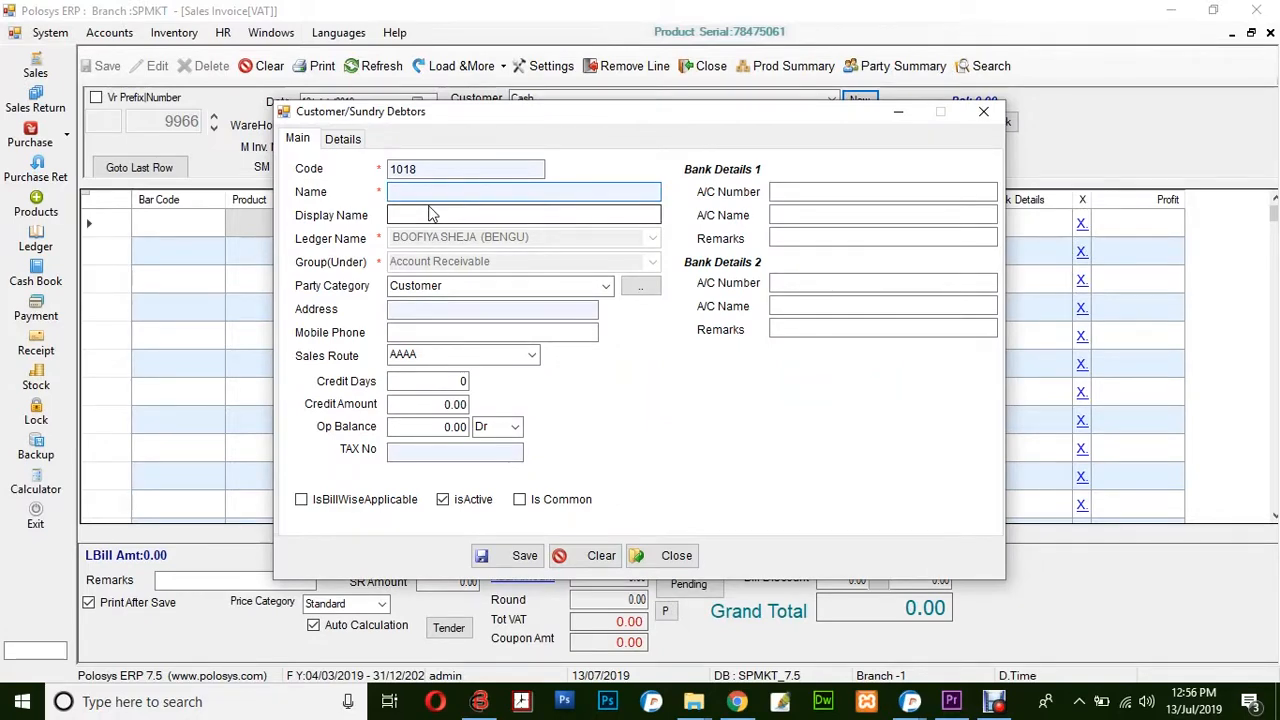
left_click(464, 168)
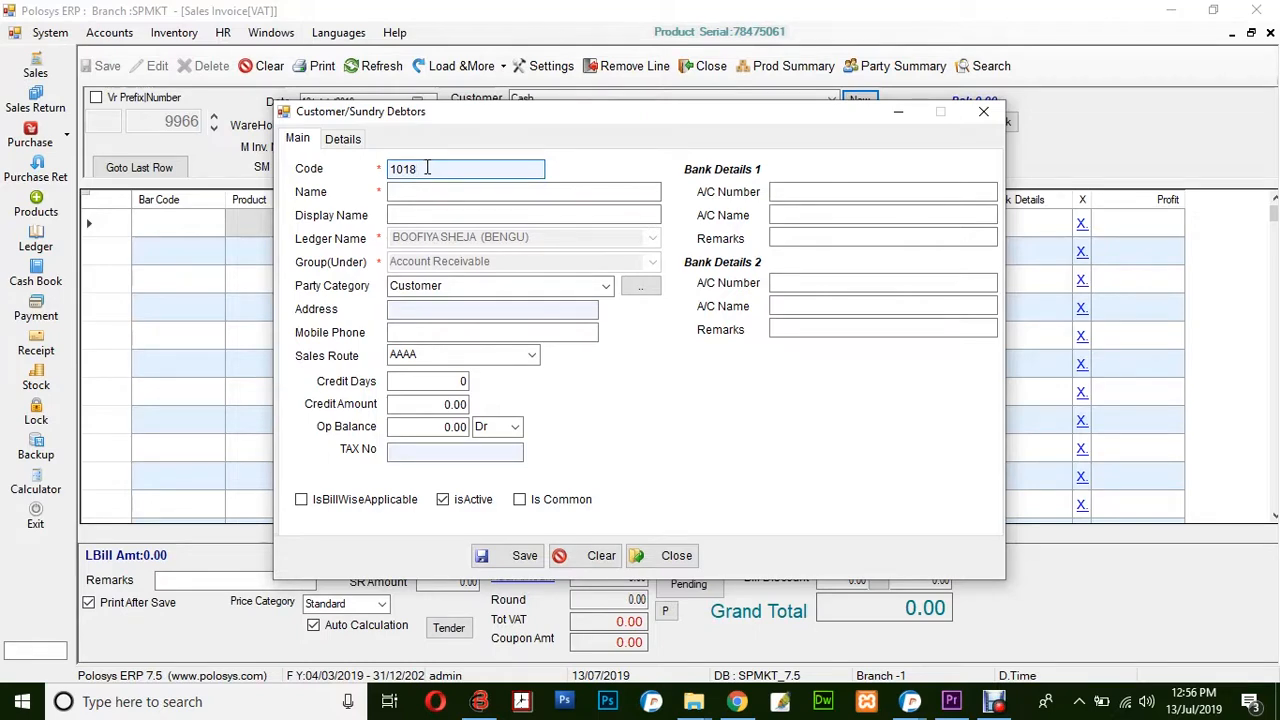
left_click(508, 556)
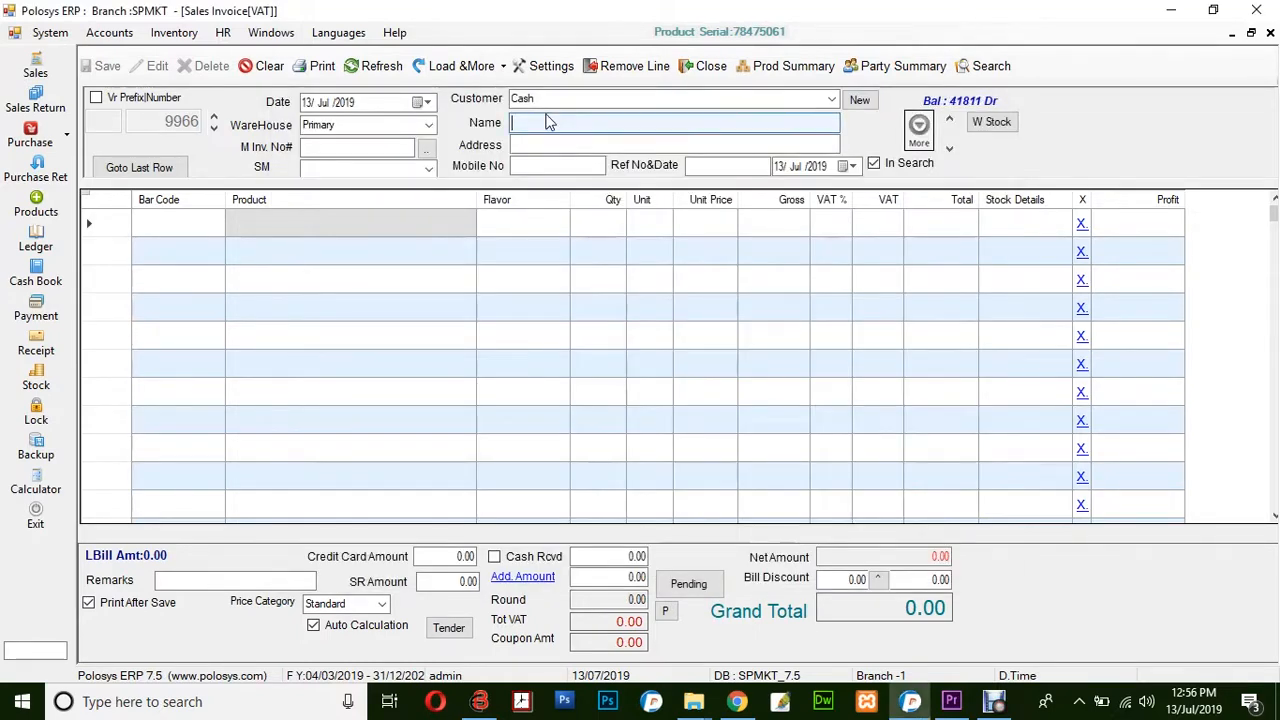
Step: Set Ref No 30002 and salesman 4 FASIL on the invoice
left_click(728, 166)
type("30002")
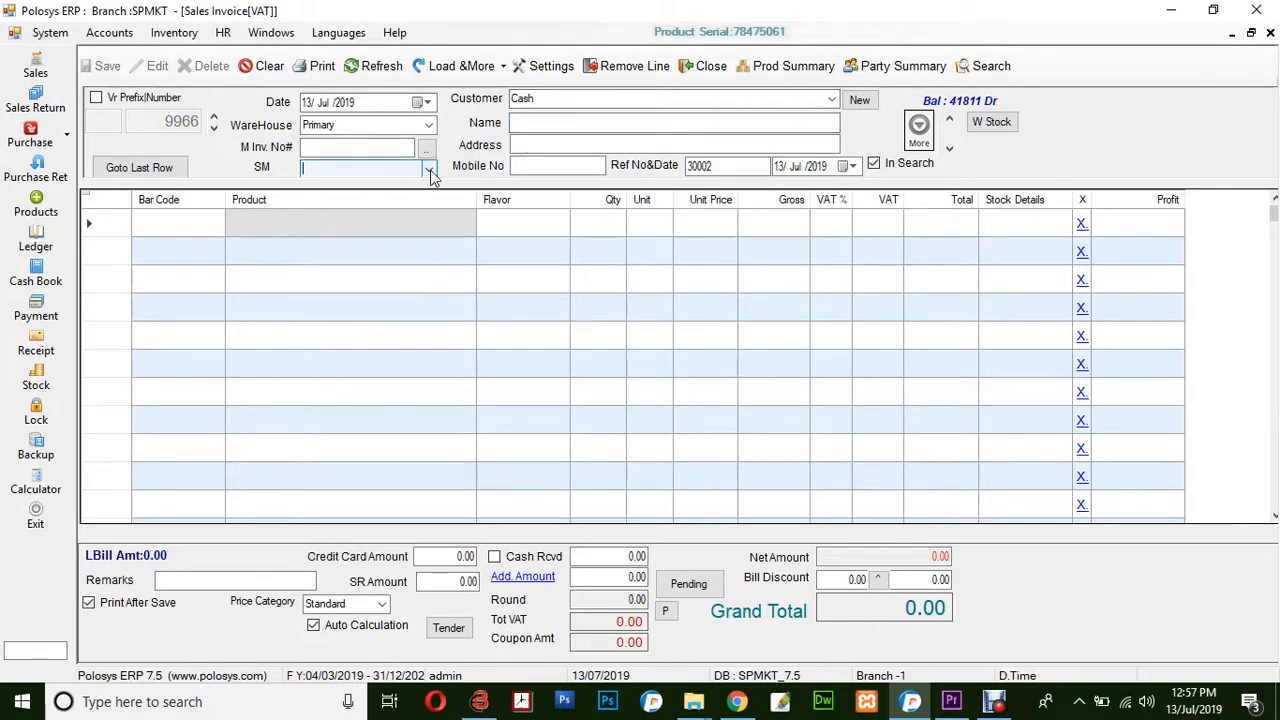
left_click(428, 168)
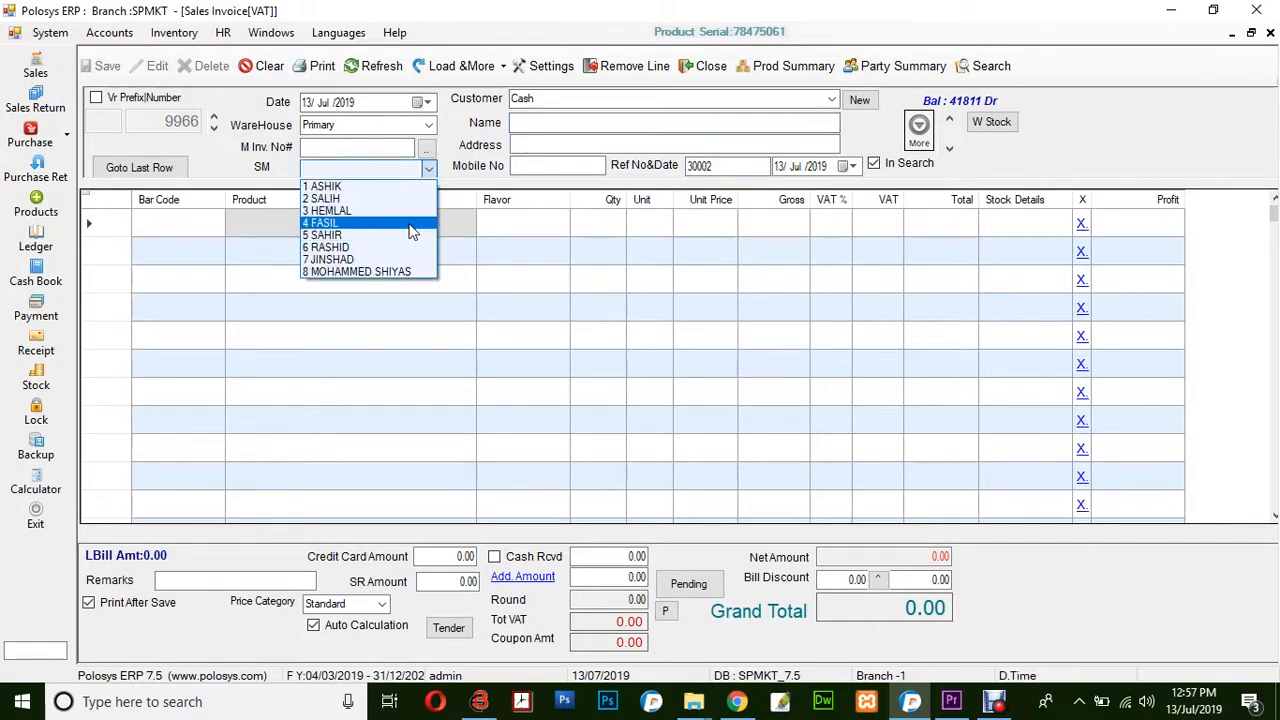
left_click(322, 222)
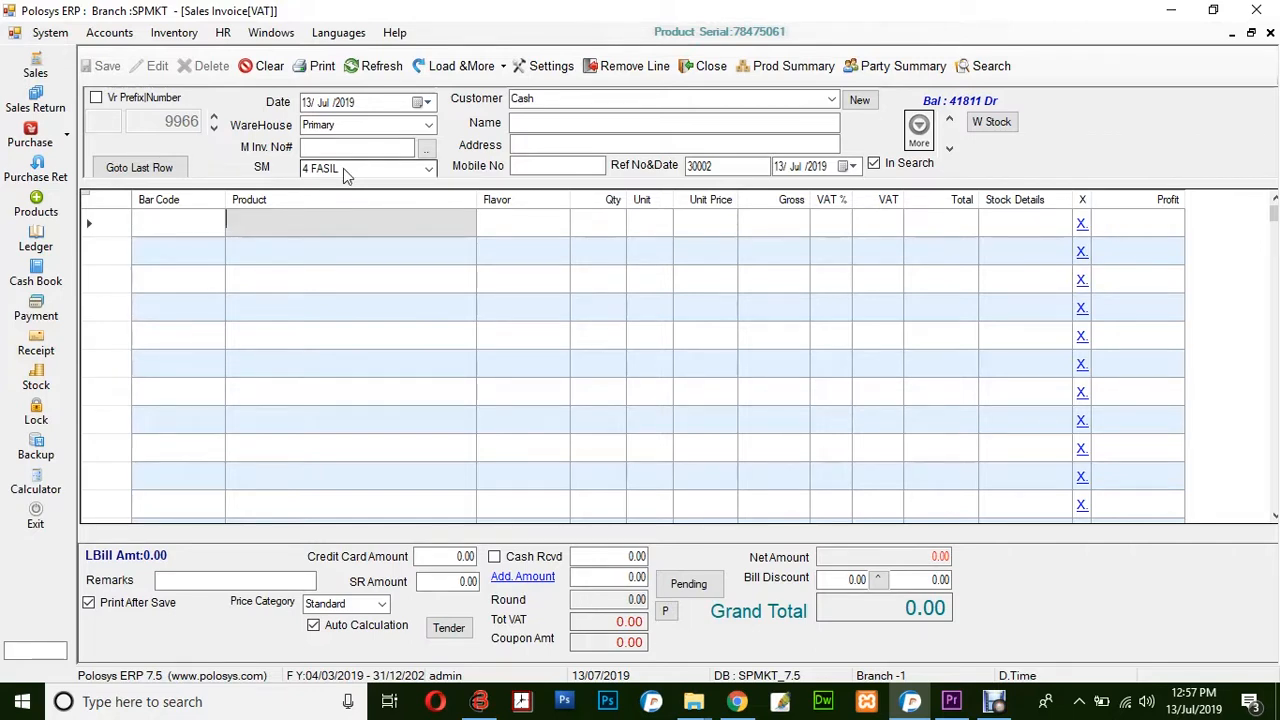
Step: Add A SAMPLE PRODUCT, 2 PCs at 120 with 5% VAT, total 252
type("A SAM")
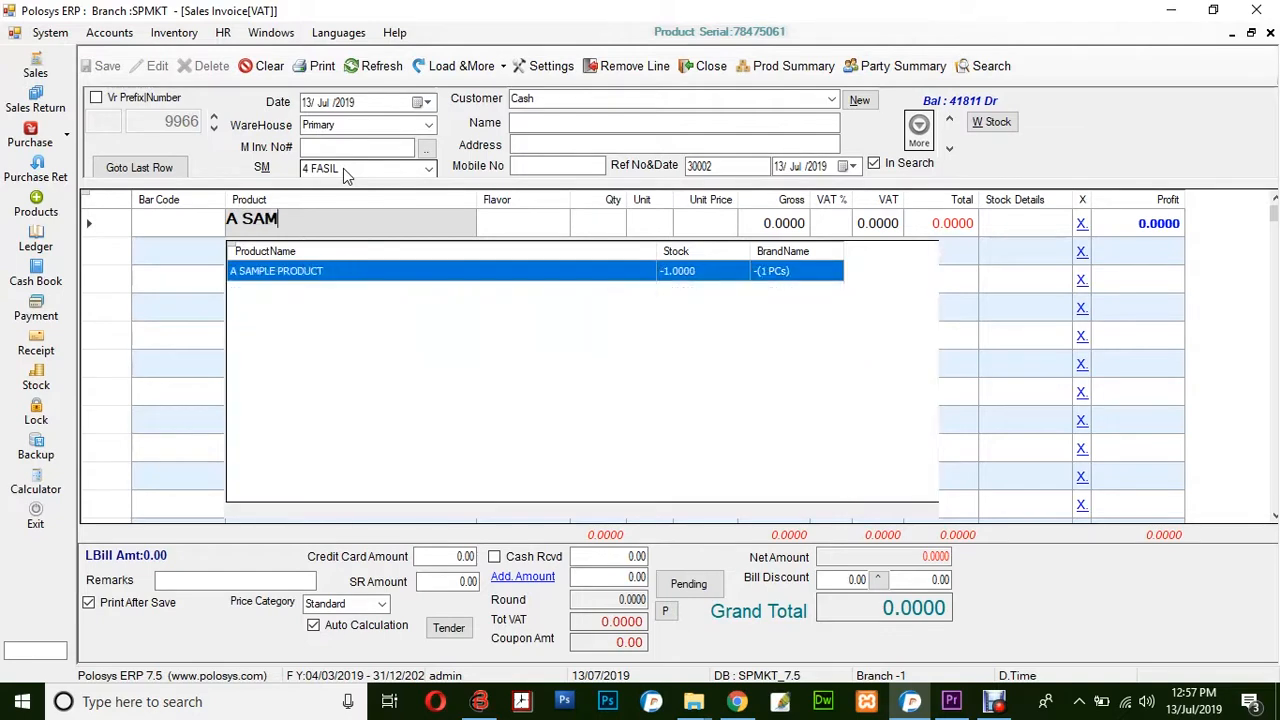
double_click(276, 270)
type("2")
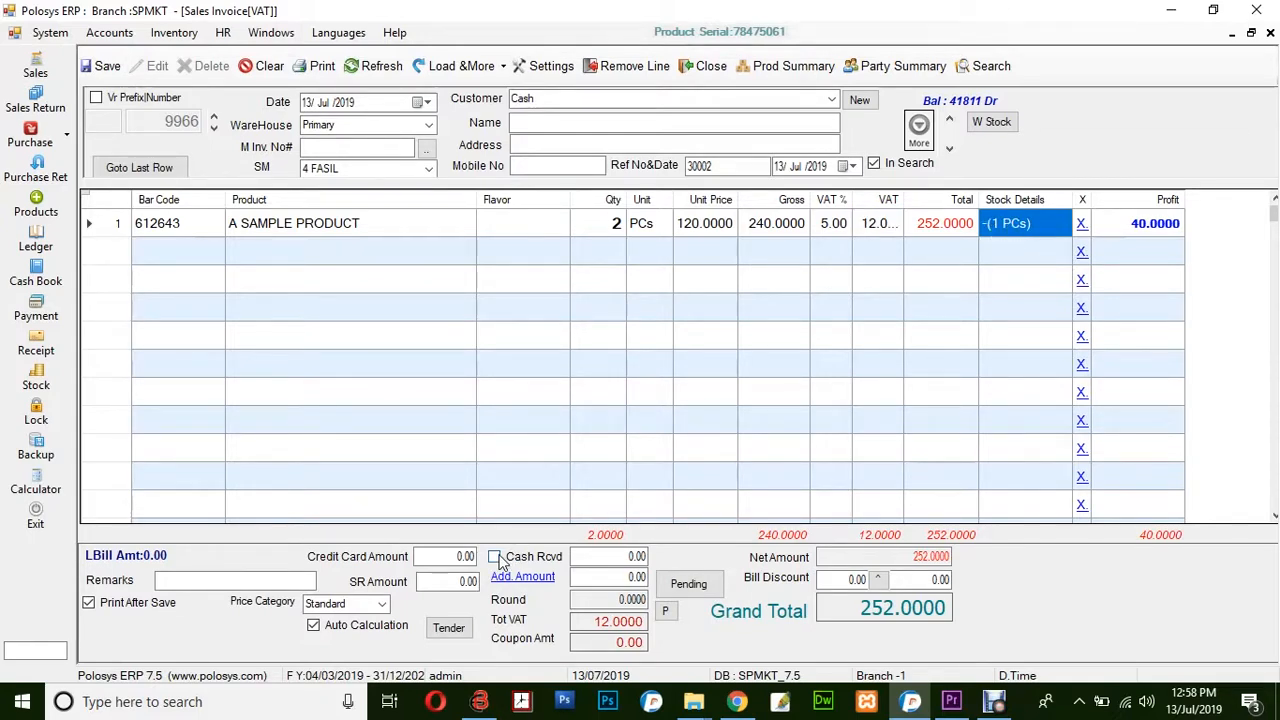
Step: Mark 252 as cash received and bring up the Tender dialog
left_click(496, 556)
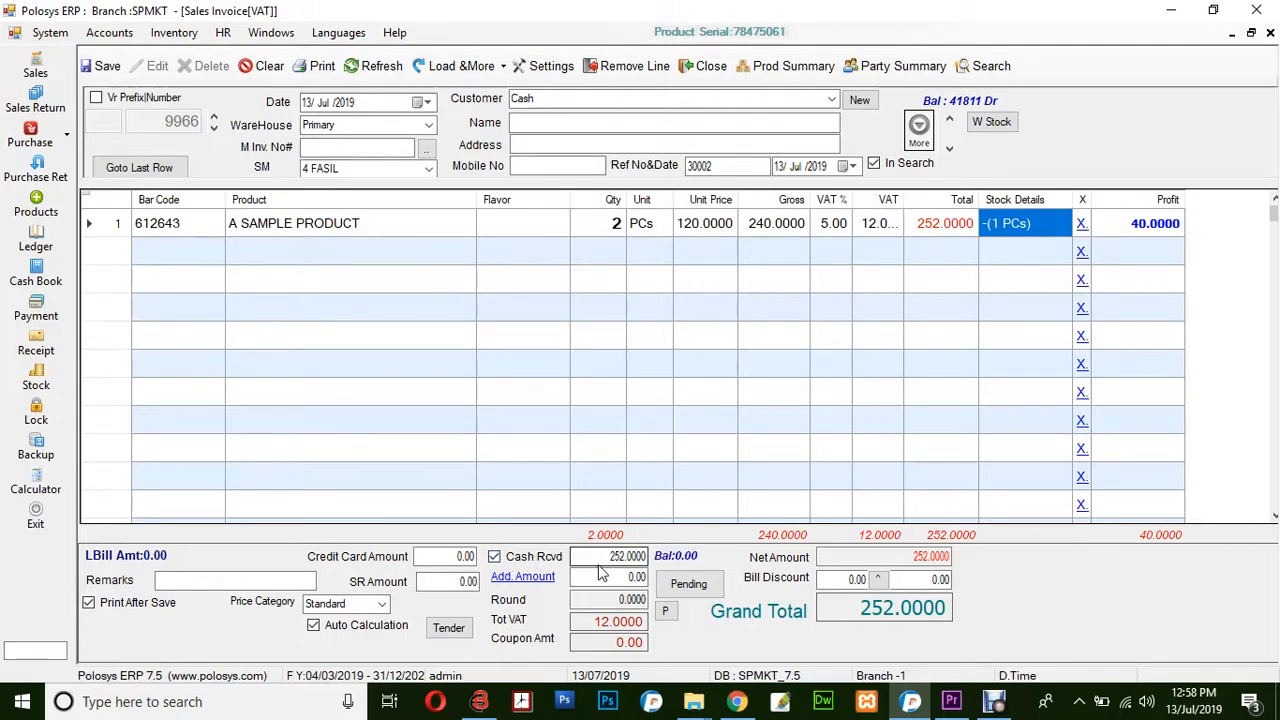
left_click(608, 556)
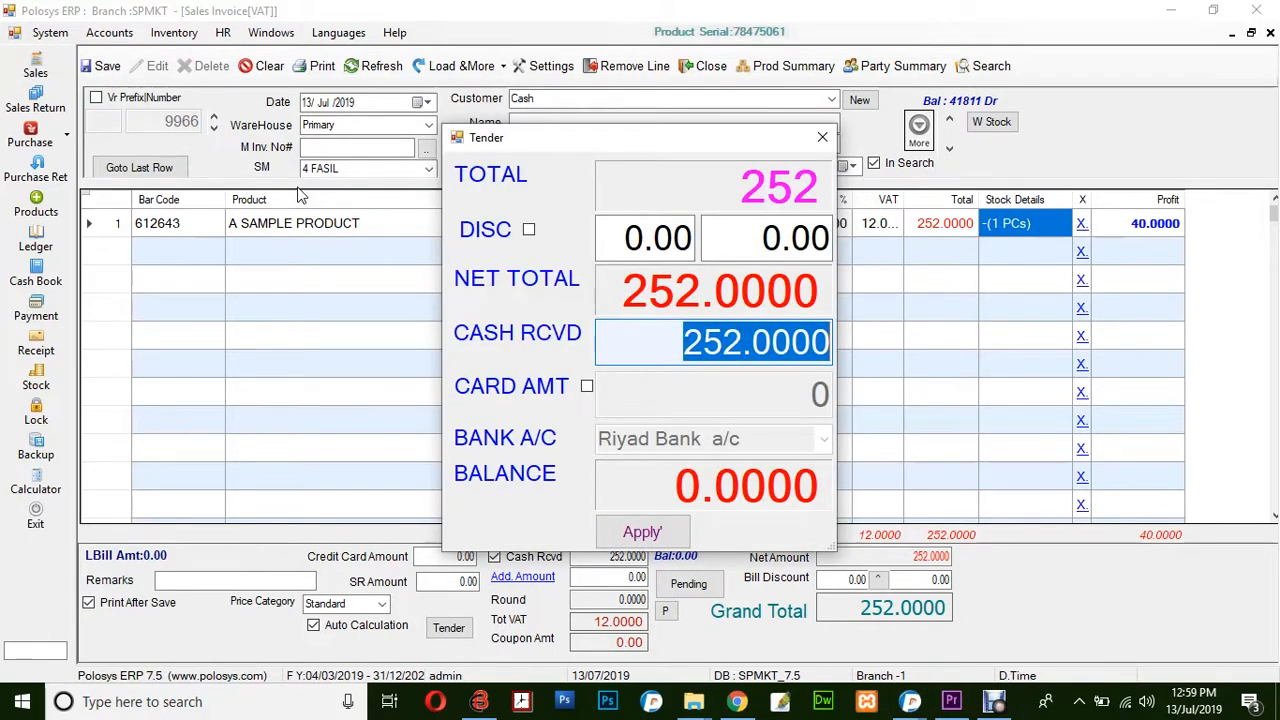
mouse_move(708, 198)
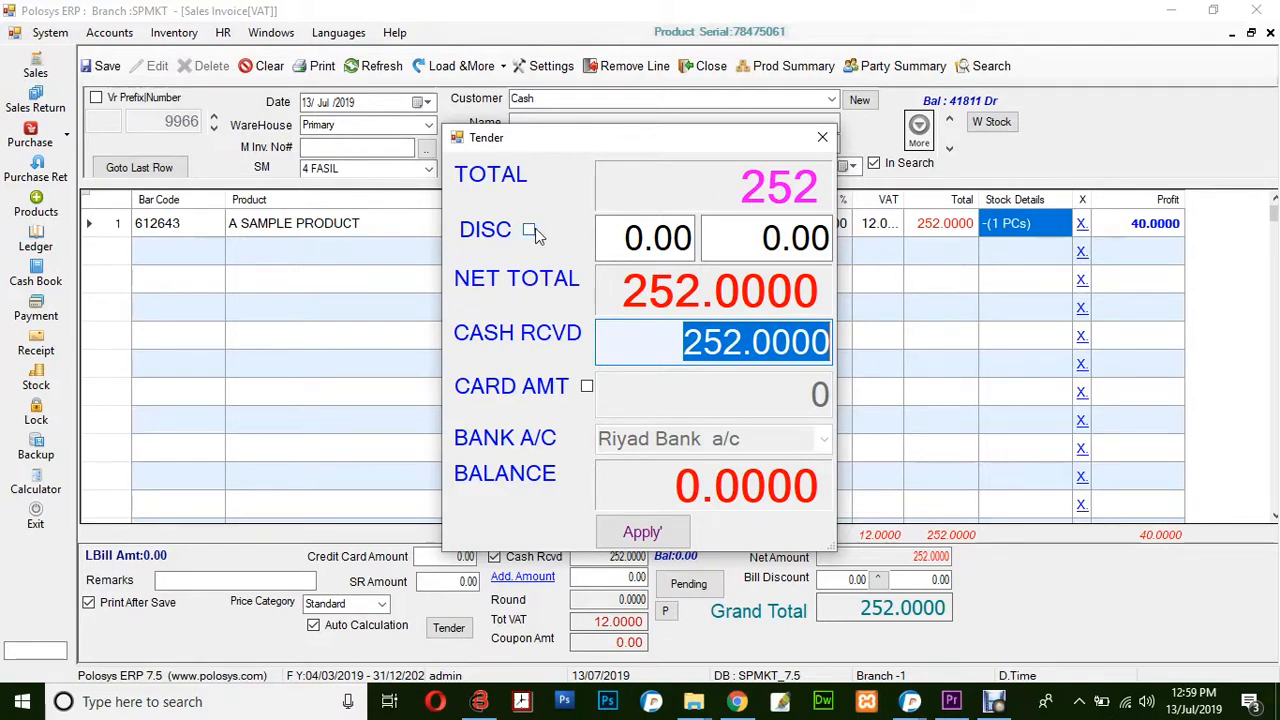
Step: Apply the 252 cash tender with zero balance, saving the invoice and leaving blank invoice 9967
left_click(796, 238)
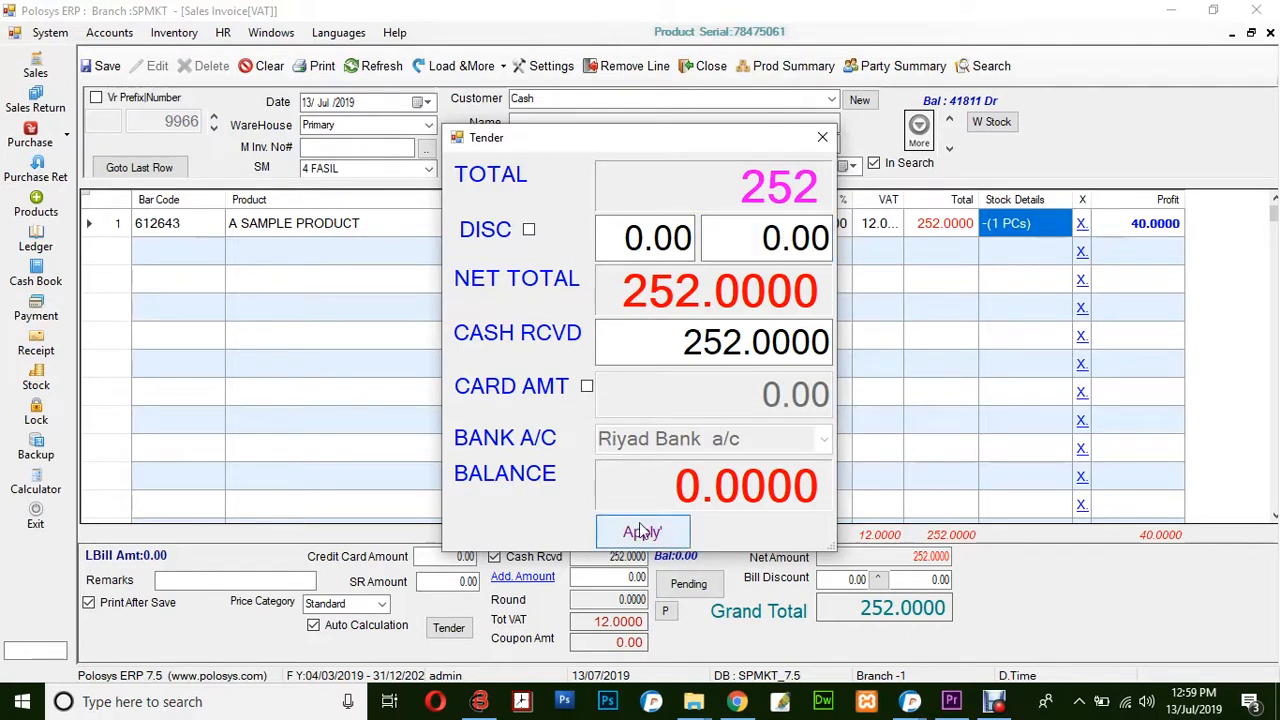
left_click(642, 532)
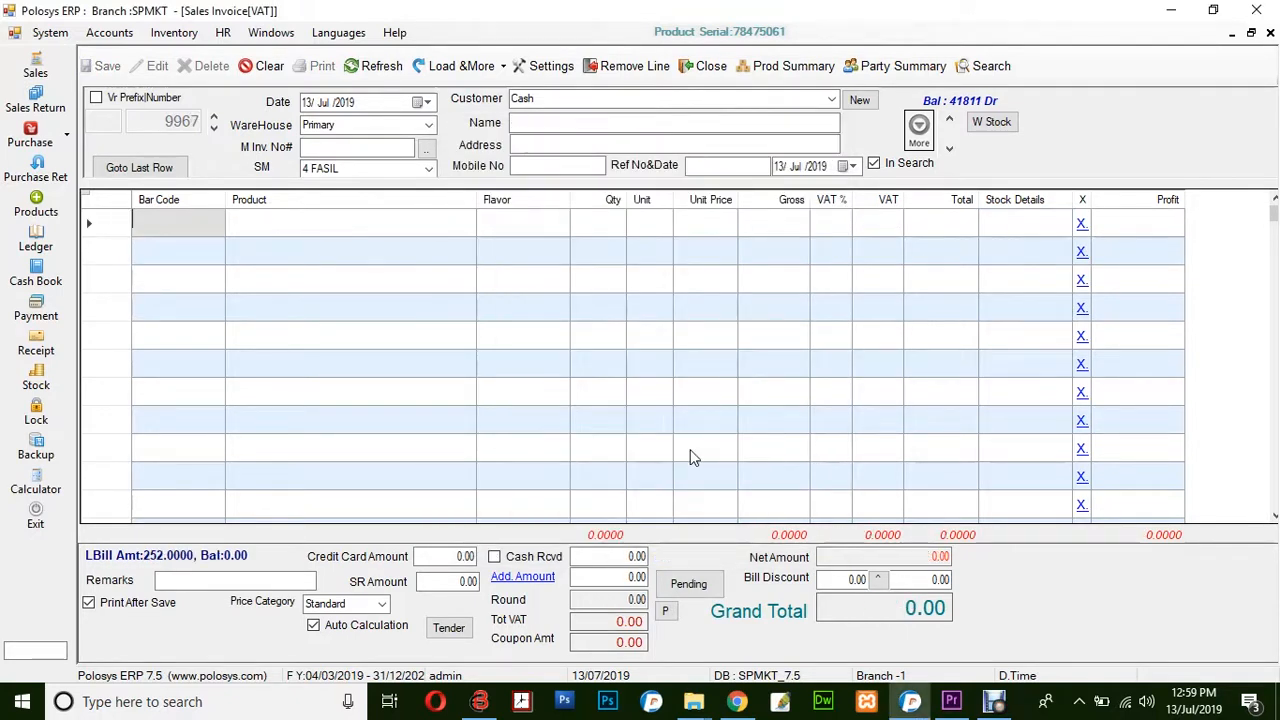